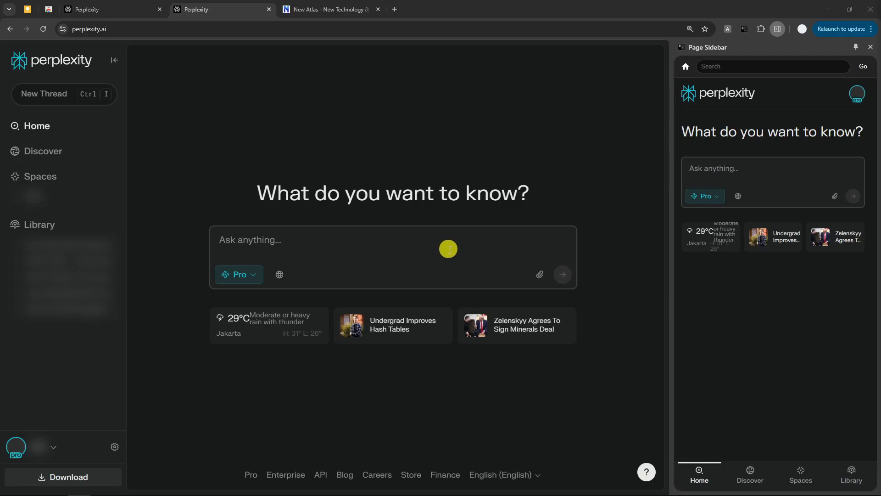
{"action": "mouse_move", "coordinate": [470, 248]}
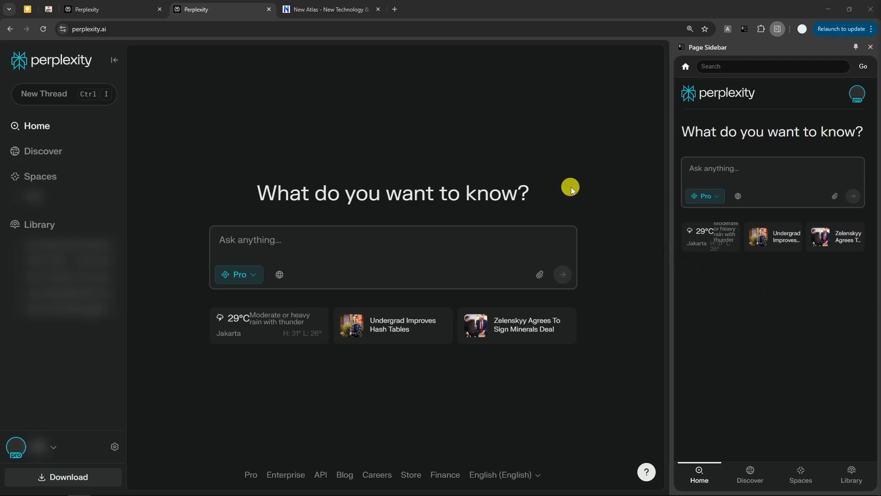
{"action": "mouse_move", "coordinate": [565, 180]}
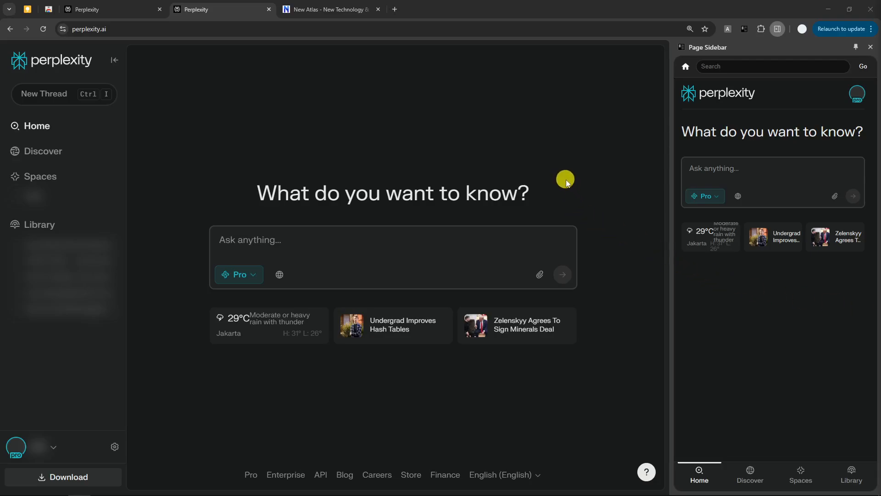
{"action": "mouse_move", "coordinate": [566, 169]}
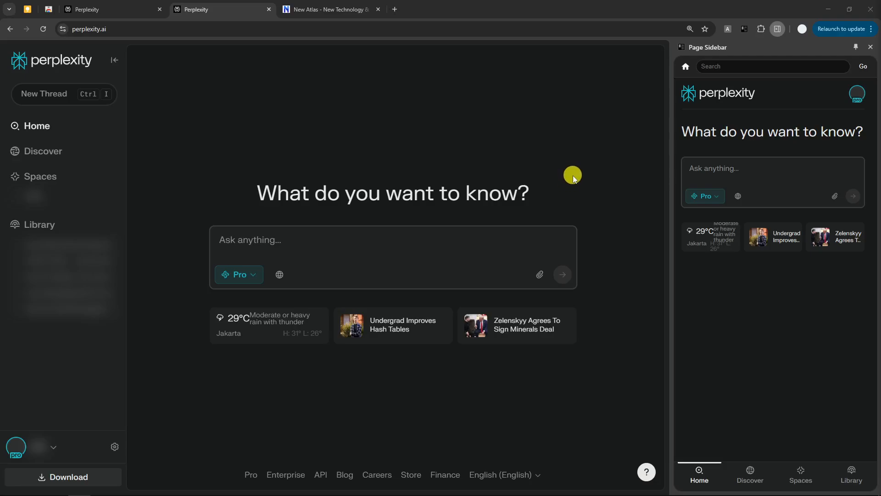
{"action": "mouse_move", "coordinate": [500, 196]}
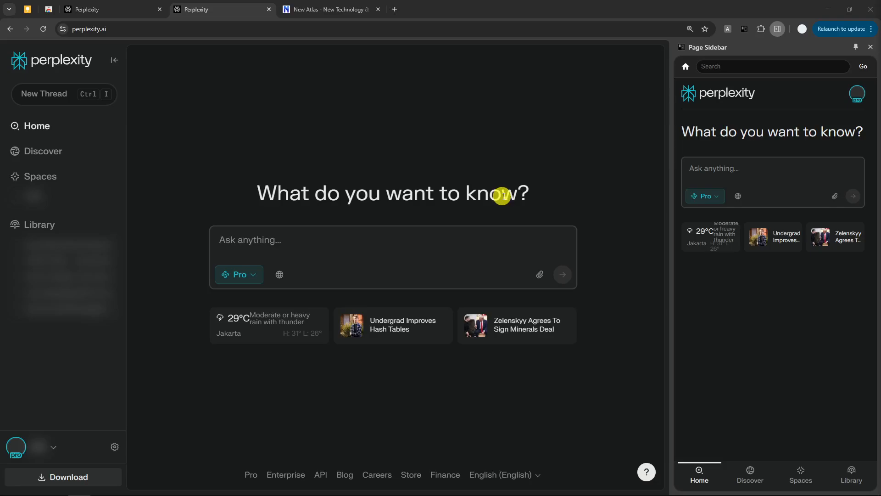
{"action": "mouse_move", "coordinate": [536, 192]}
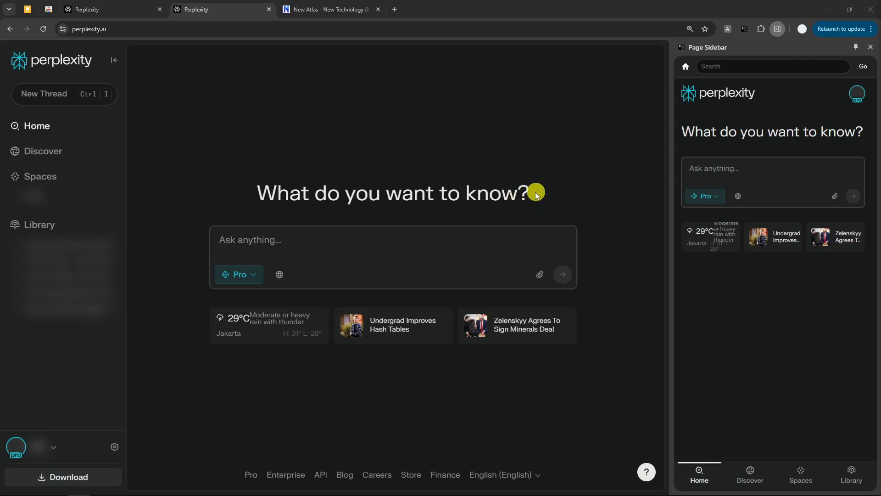
{"action": "mouse_move", "coordinate": [531, 197]}
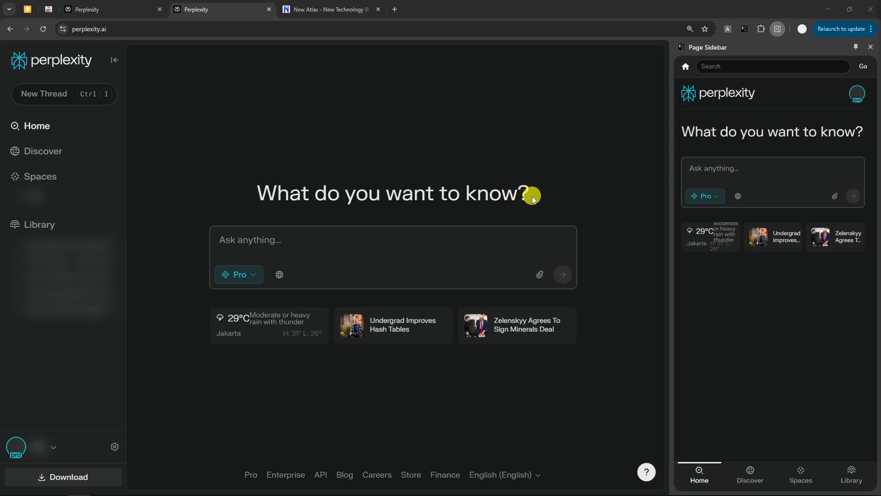
{"action": "mouse_move", "coordinate": [482, 155]}
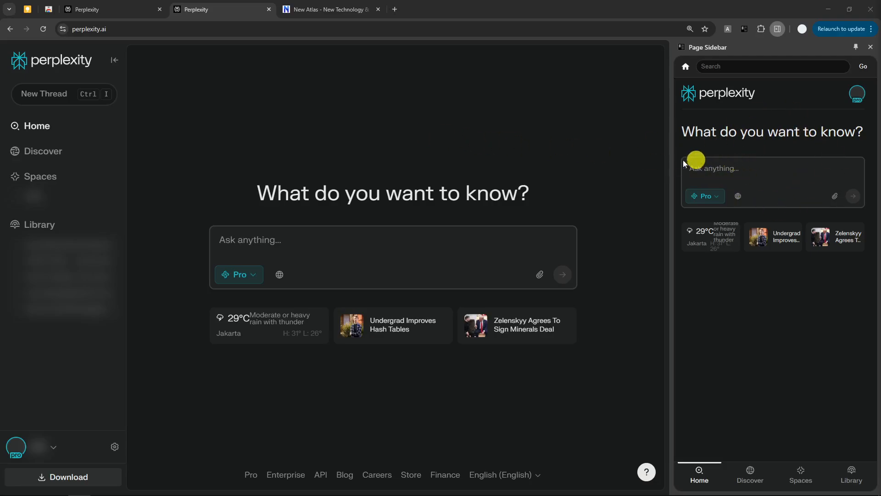
{"action": "mouse_move", "coordinate": [331, 9]}
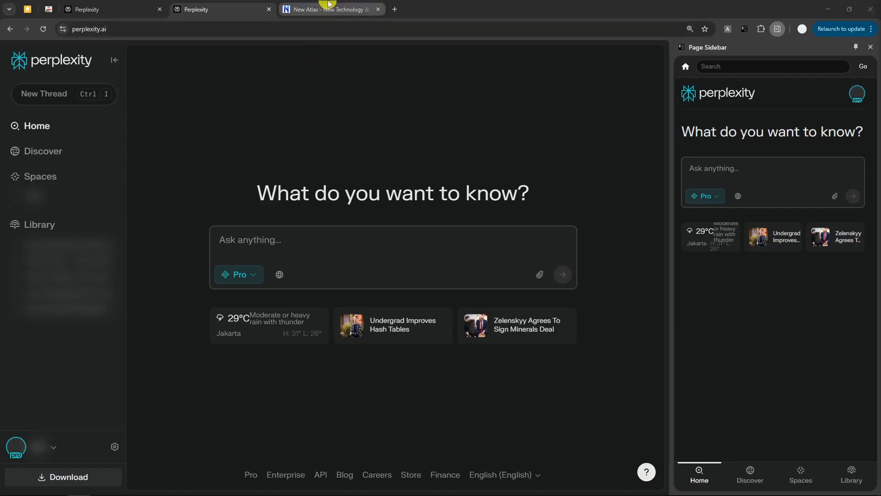
Step: Switch to the New Atlas homepage and focus Perplexity's Ask anything box in the sidebar
{"action": "left_click", "coordinate": [332, 9]}
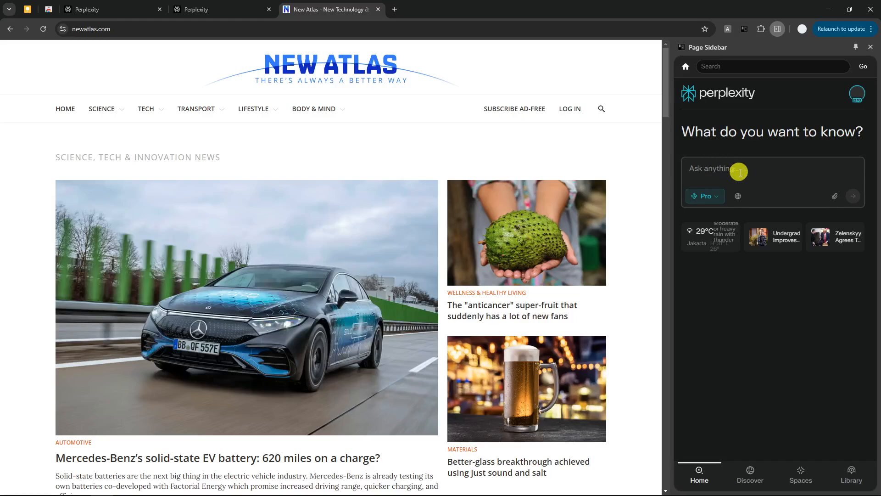
{"action": "left_click", "coordinate": [725, 168]}
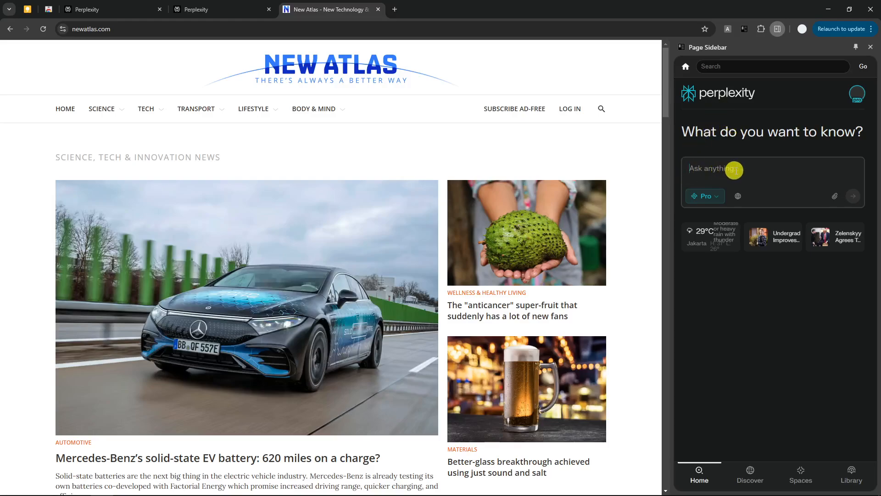
{"action": "mouse_move", "coordinate": [656, 178]}
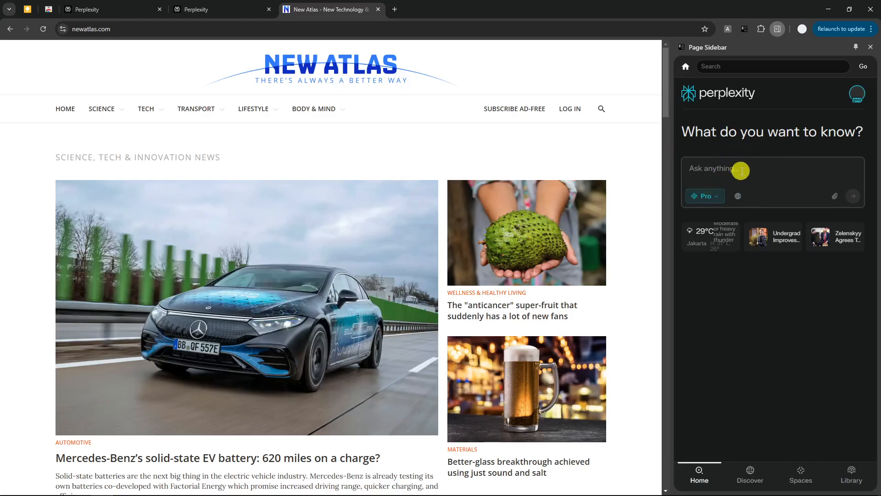
{"action": "mouse_move", "coordinate": [640, 177]}
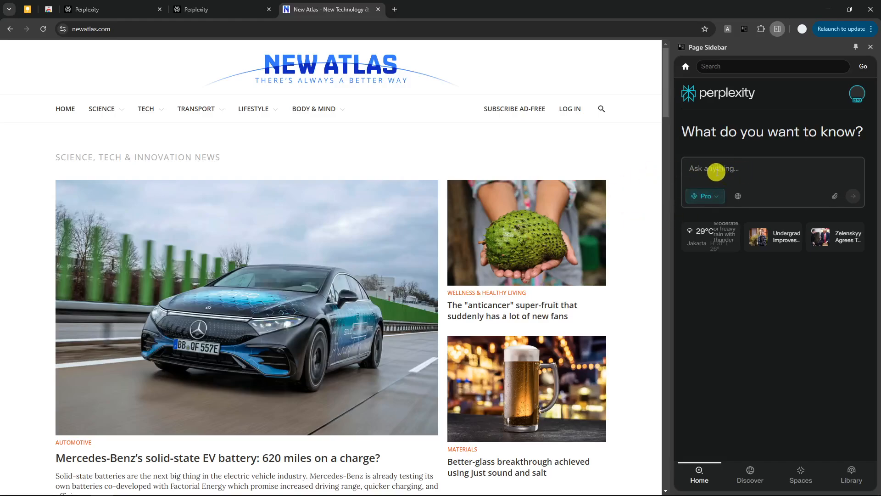
{"action": "mouse_move", "coordinate": [647, 168]}
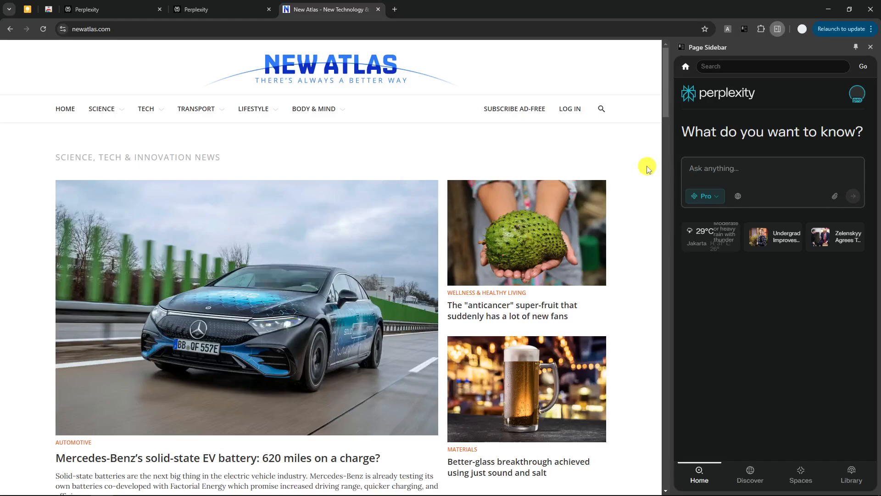
{"action": "left_click", "coordinate": [771, 168]}
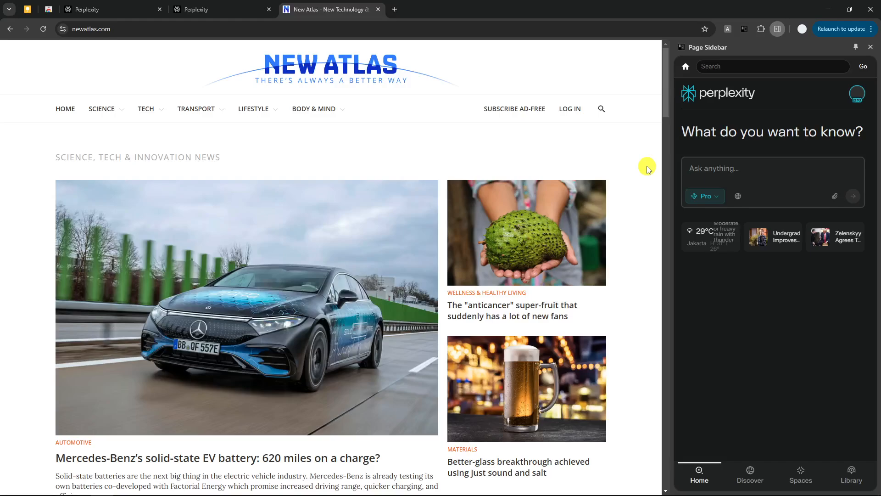
{"action": "mouse_move", "coordinate": [601, 183]}
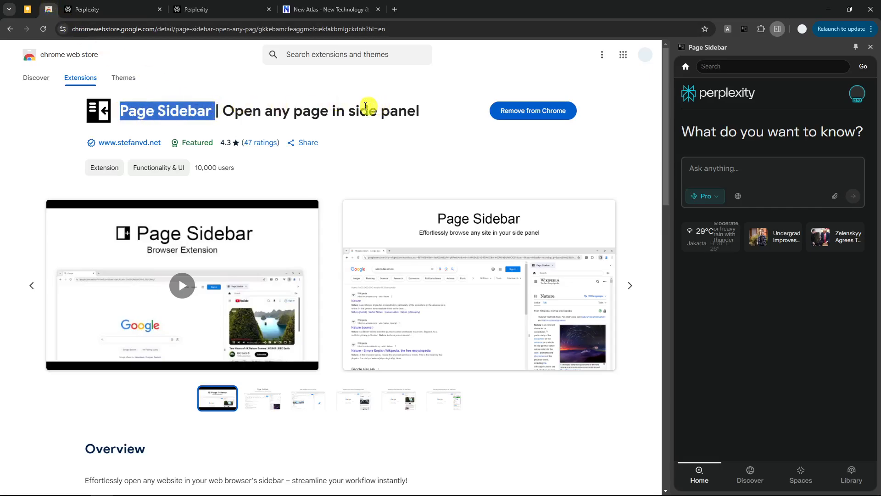
Step: Remove the Page Sidebar extension from Chrome and confirm the removal
{"action": "left_click", "coordinate": [532, 111]}
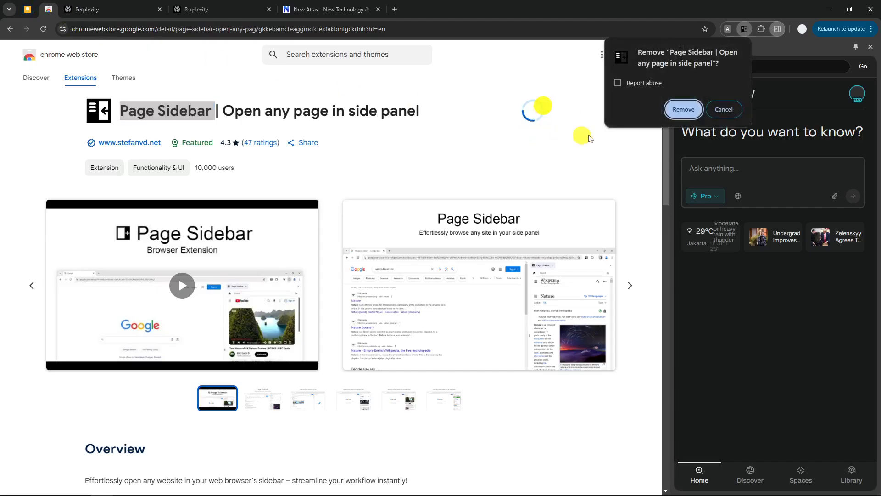
{"action": "left_click", "coordinate": [502, 9]}
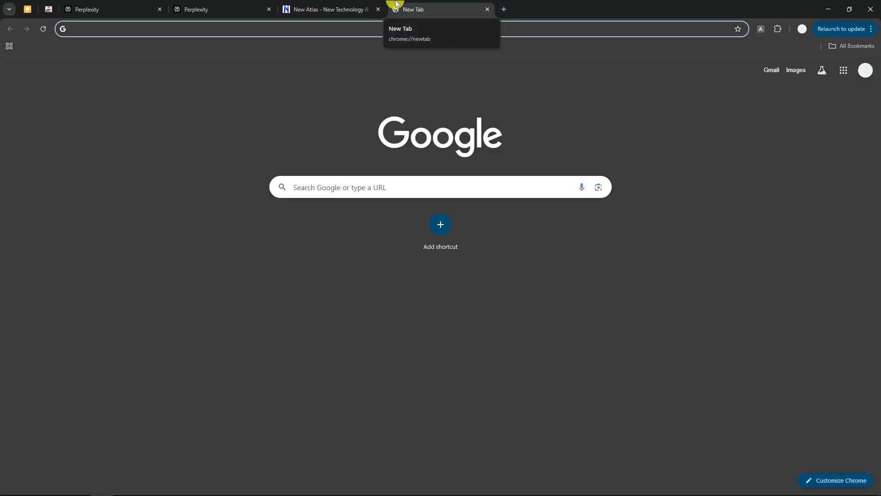
Step: Find the Chrome Web Store via Google and search it for 'page sidebar'
{"action": "type", "text": "chrome web s"}
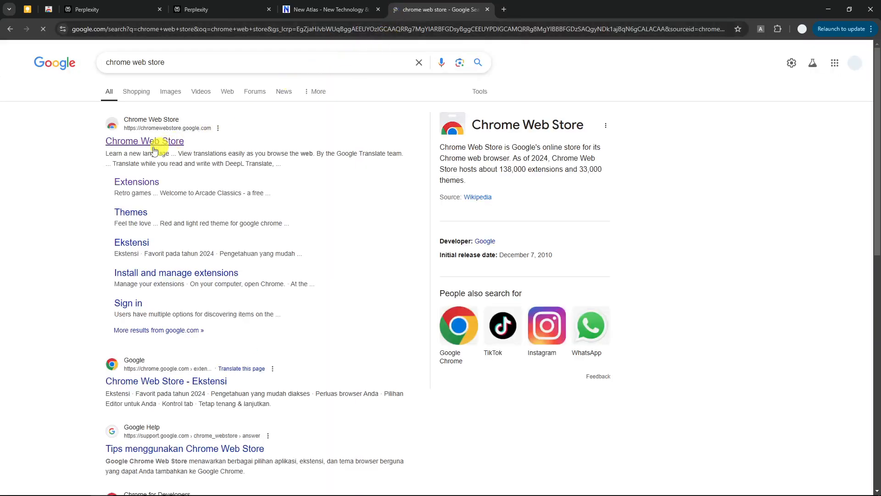
{"action": "left_click", "coordinate": [144, 140]}
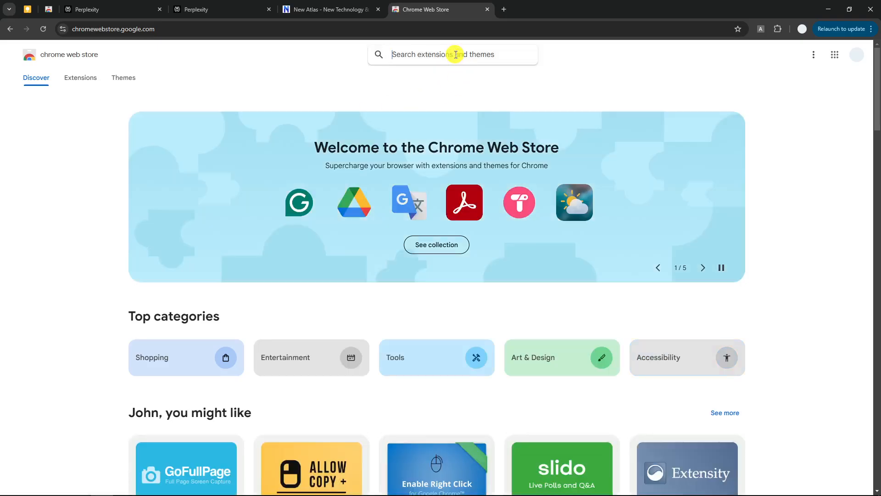
{"action": "type", "text": "page sidepanel"}
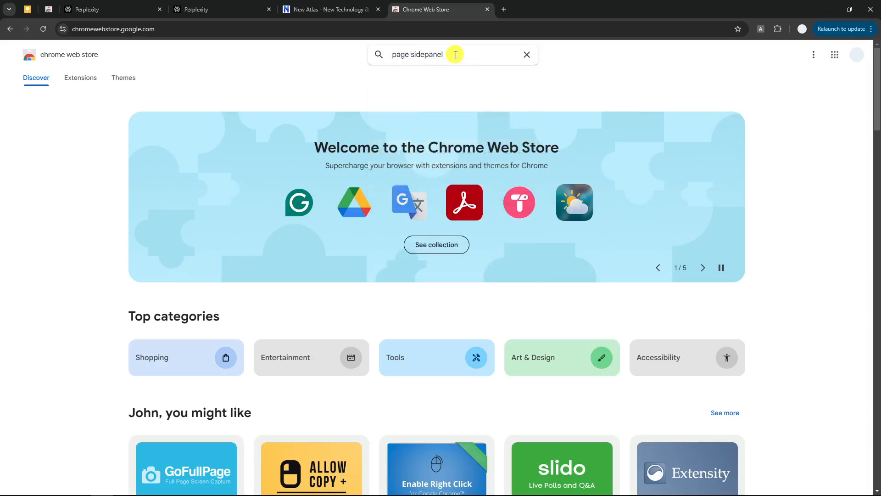
{"action": "left_click", "coordinate": [526, 54]}
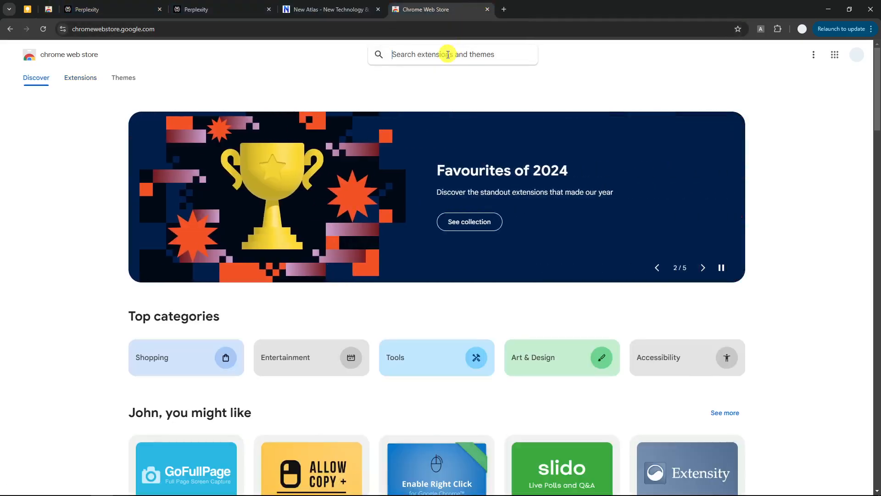
{"action": "type", "text": "page sidebar"}
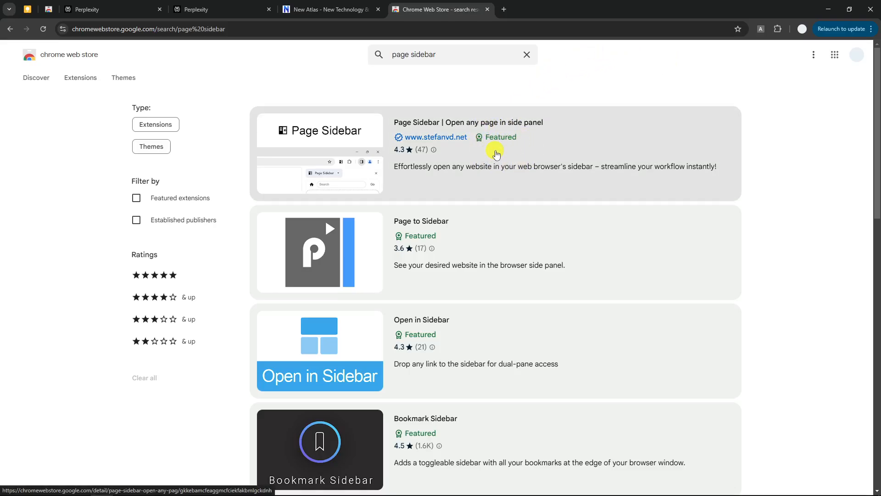
Step: Open the Page Sidebar listing, add it to Chrome, and confirm the extension install
{"action": "left_click", "coordinate": [468, 122]}
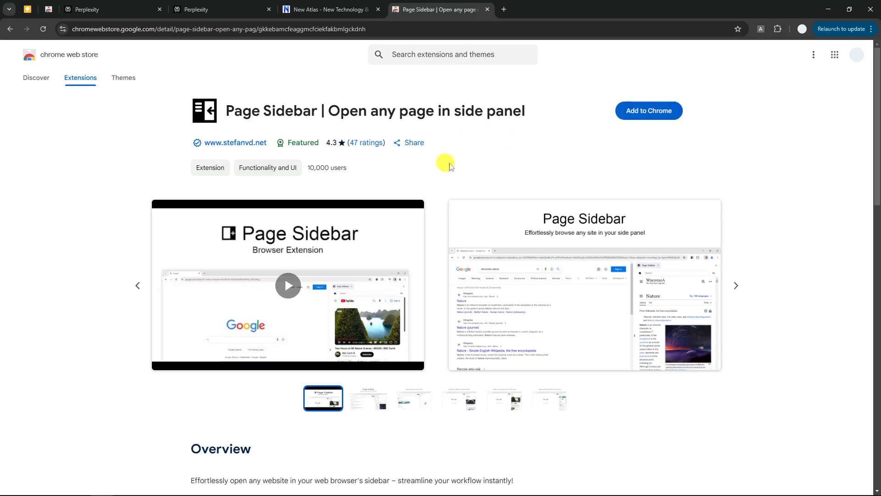
{"action": "mouse_move", "coordinate": [280, 142]}
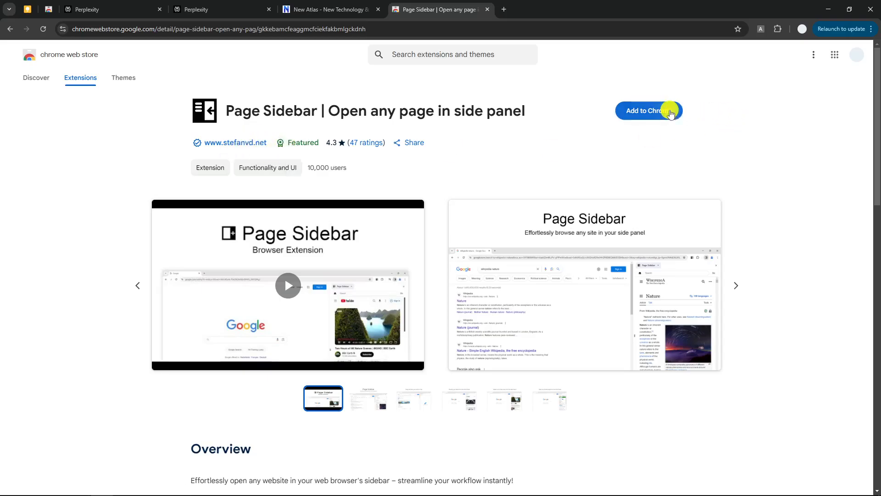
{"action": "left_click", "coordinate": [648, 110]}
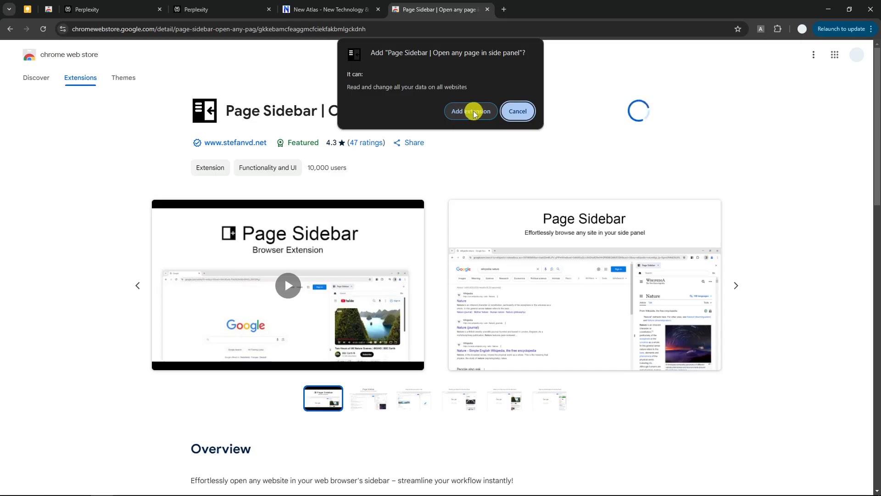
{"action": "left_click", "coordinate": [471, 111]}
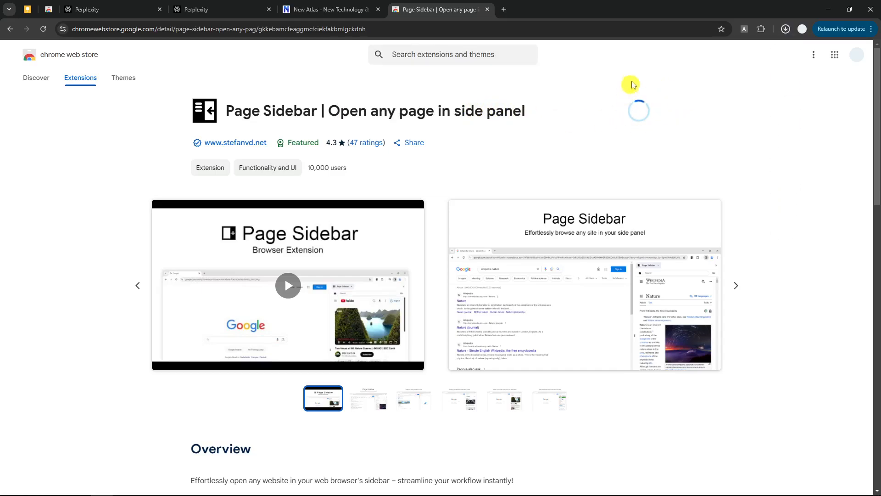
Step: Open the Extensions menu after Page Sidebar's thank-you page and return to New Atlas
{"action": "left_click", "coordinate": [638, 109]}
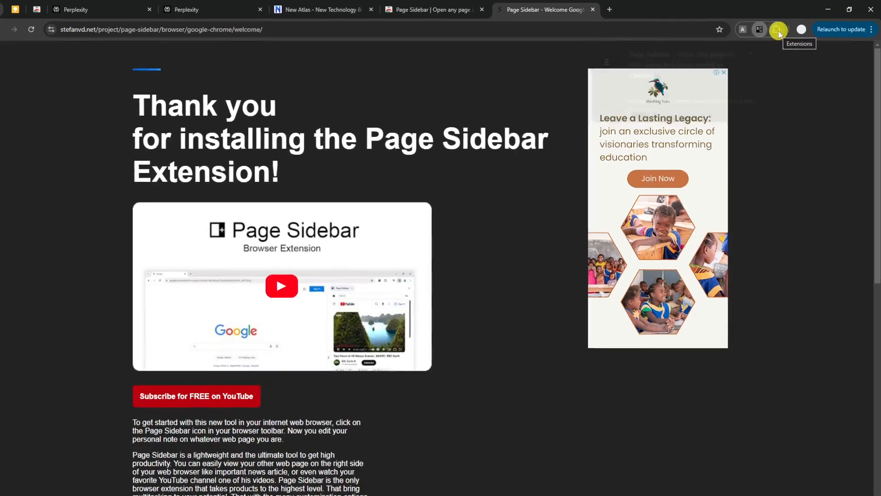
{"action": "left_click", "coordinate": [777, 29]}
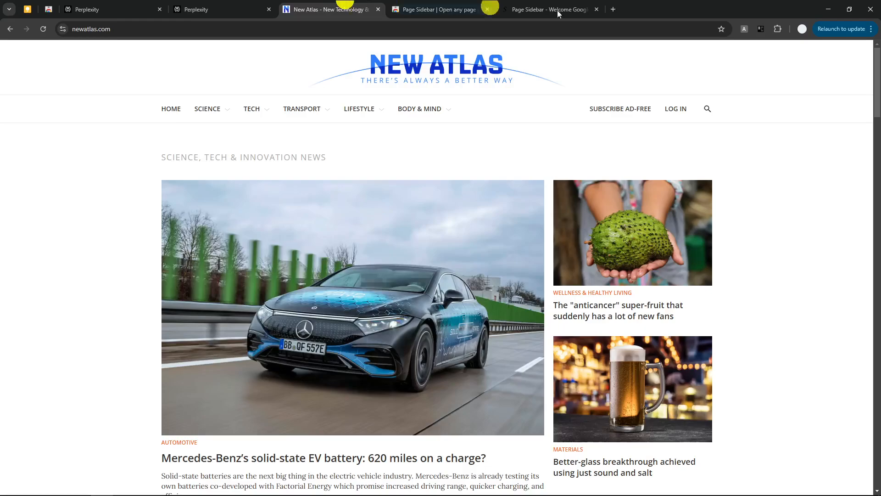
Step: Open the Page Sidebar panel and load perplexity.ai inside it
{"action": "left_click", "coordinate": [764, 29]}
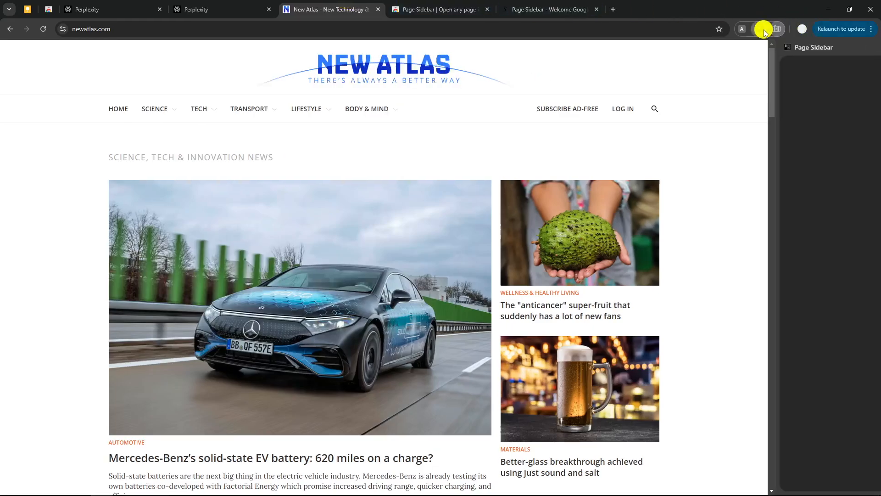
{"action": "left_click", "coordinate": [777, 29]}
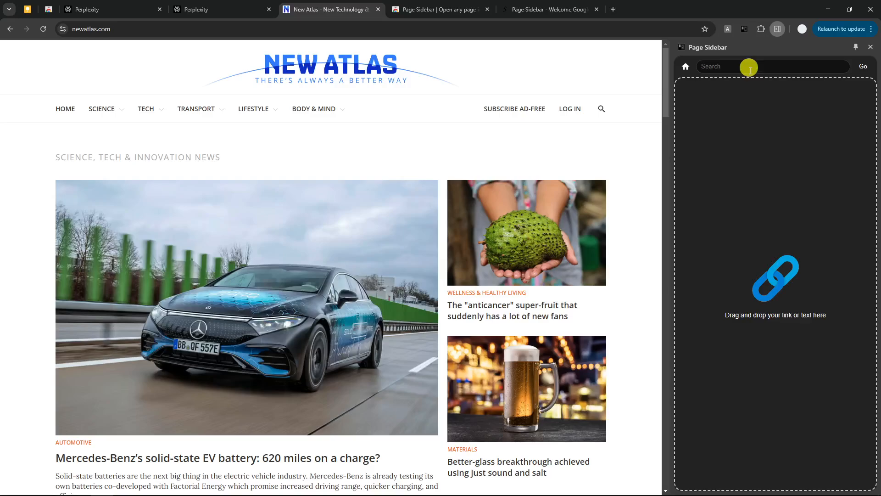
{"action": "mouse_move", "coordinate": [766, 96]}
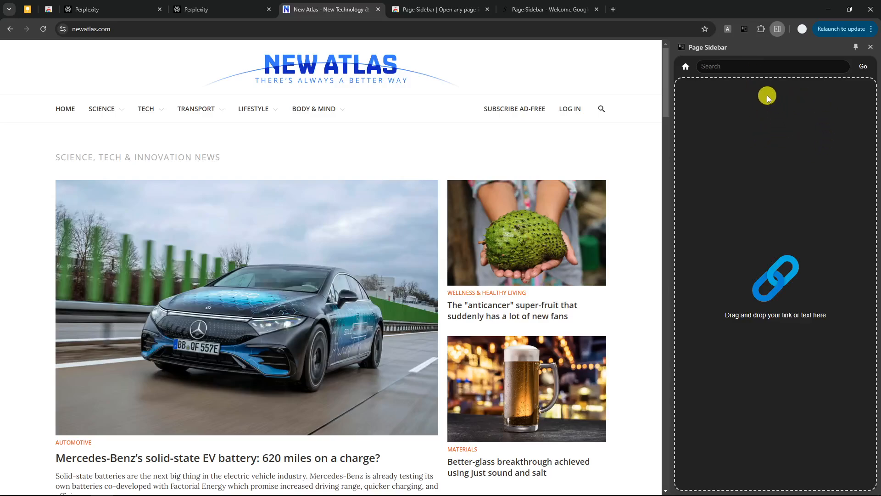
{"action": "mouse_move", "coordinate": [772, 156]}
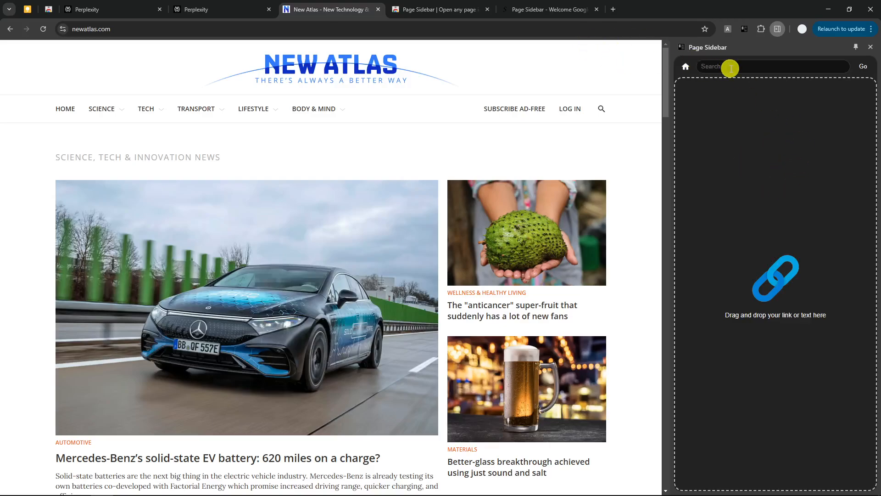
{"action": "left_click", "coordinate": [221, 9]}
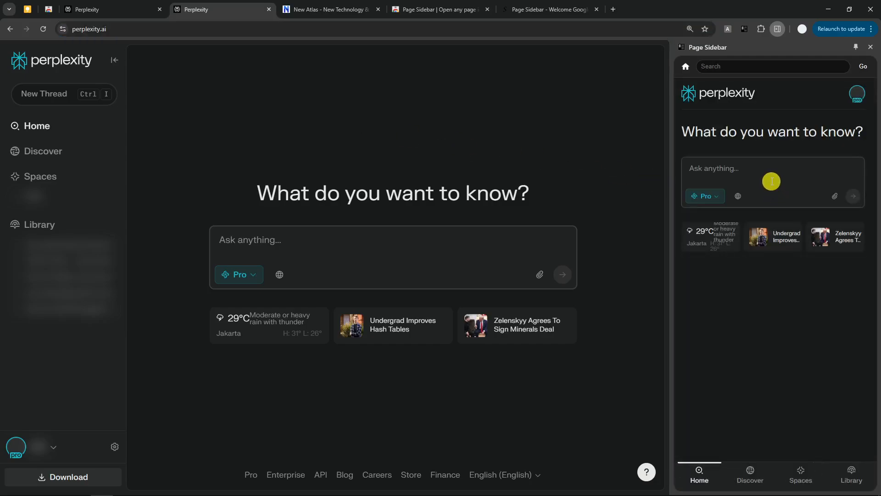
Step: Switch back to the New Atlas homepage and scroll down through it
{"action": "left_click", "coordinate": [331, 9]}
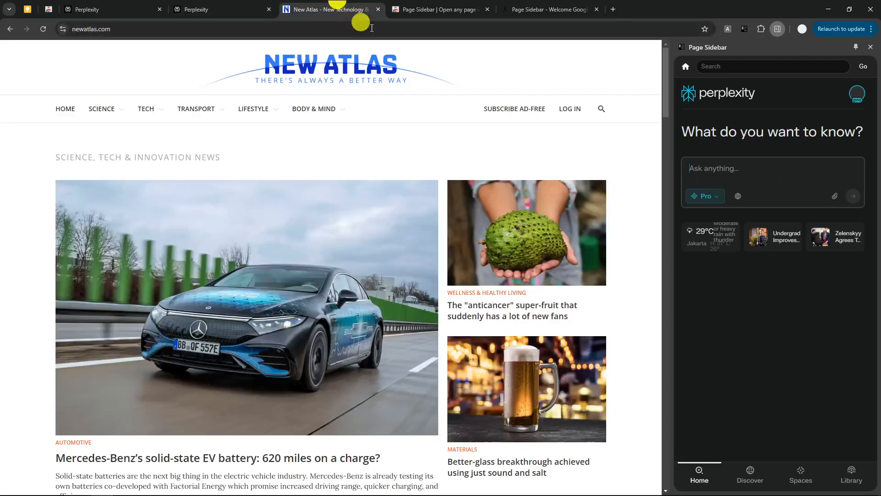
{"action": "scroll", "scroll_direction": "down", "scroll_amount": 3}
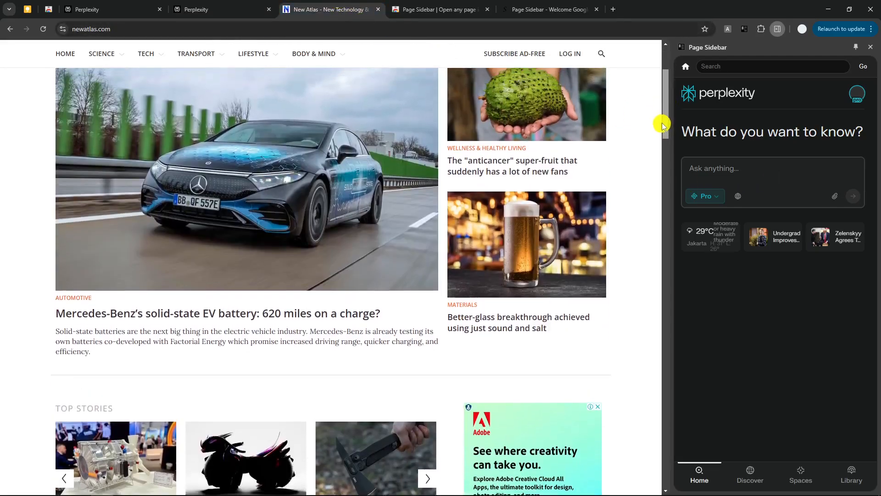
{"action": "scroll", "scroll_direction": "down", "scroll_amount": 3}
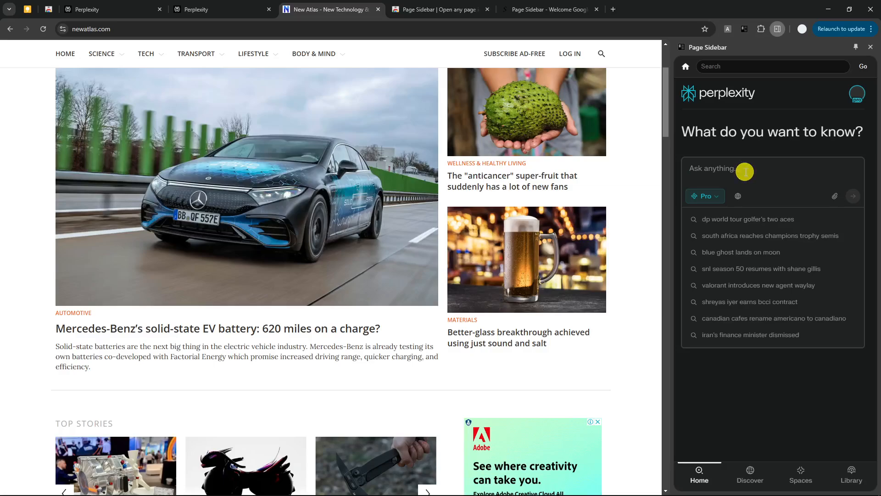
Step: Ask Perplexity 'AI news today' in the sidebar question box
{"action": "type", "text": "AI ne"}
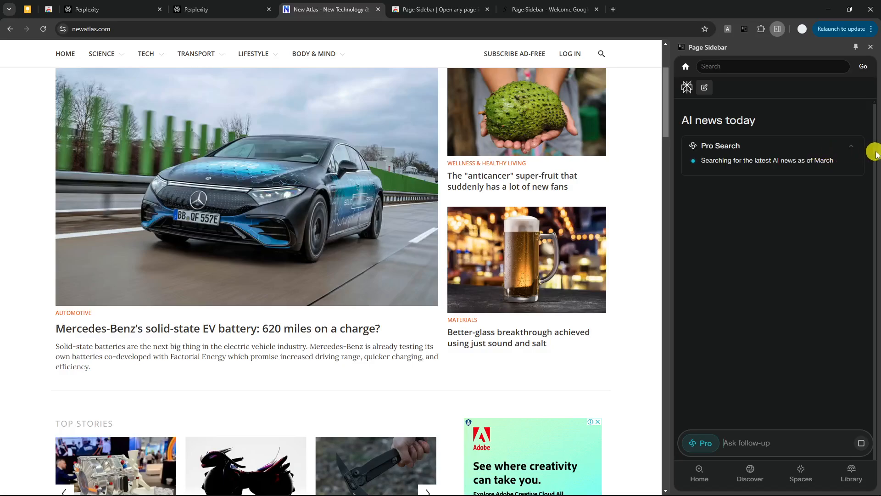
{"action": "mouse_move", "coordinate": [789, 190]}
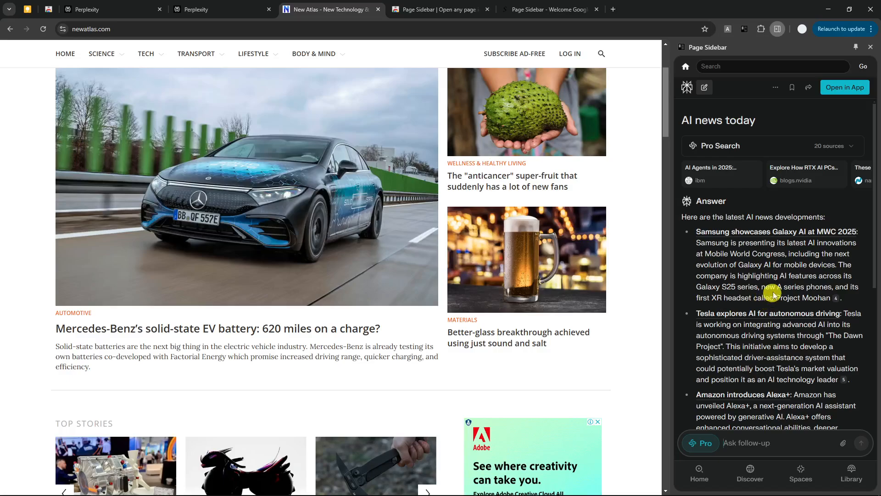
{"action": "mouse_move", "coordinate": [836, 231]}
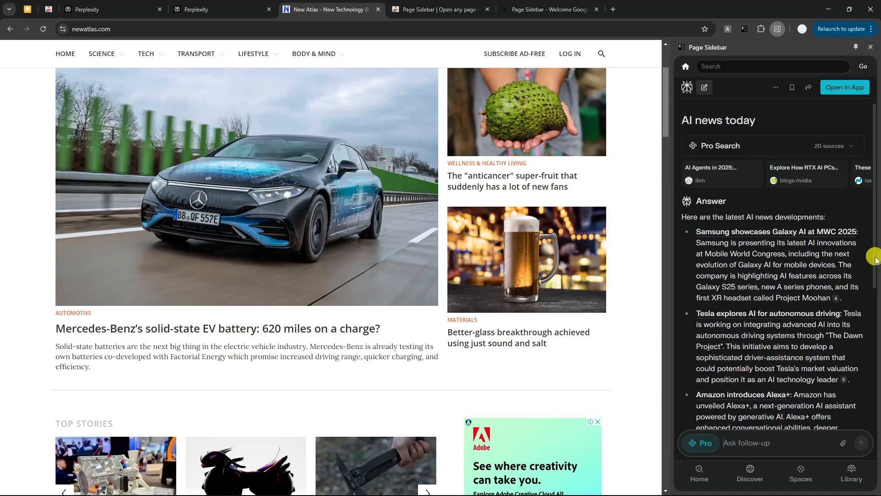
Step: Scroll through Perplexity's AI news answer listing recent developments
{"action": "scroll", "scroll_direction": "down", "scroll_amount": 3}
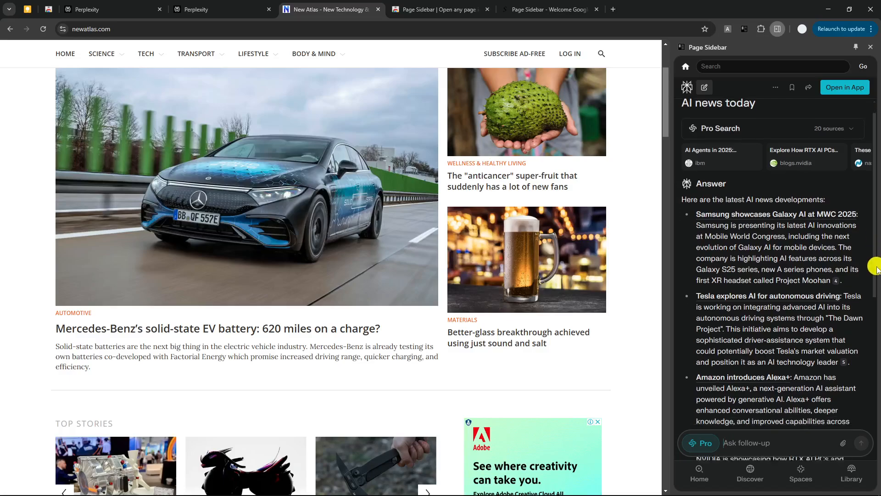
{"action": "scroll", "scroll_direction": "down", "scroll_amount": 3}
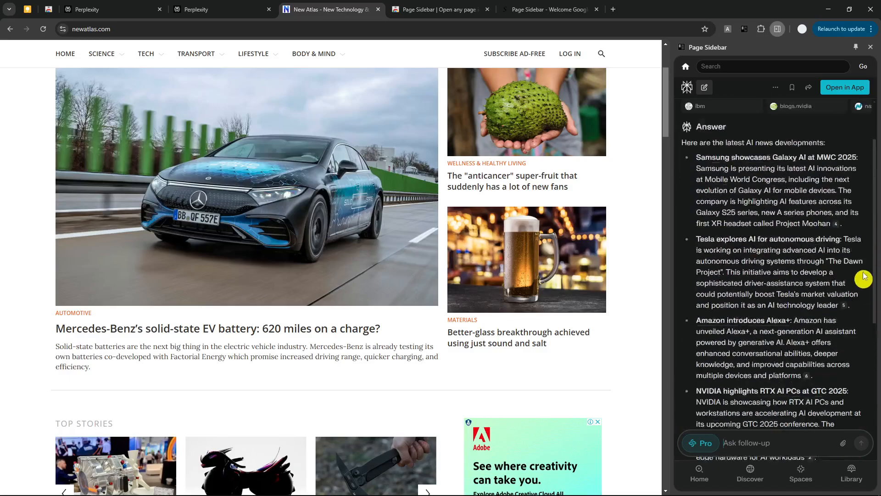
{"action": "scroll", "scroll_direction": "down", "scroll_amount": 3}
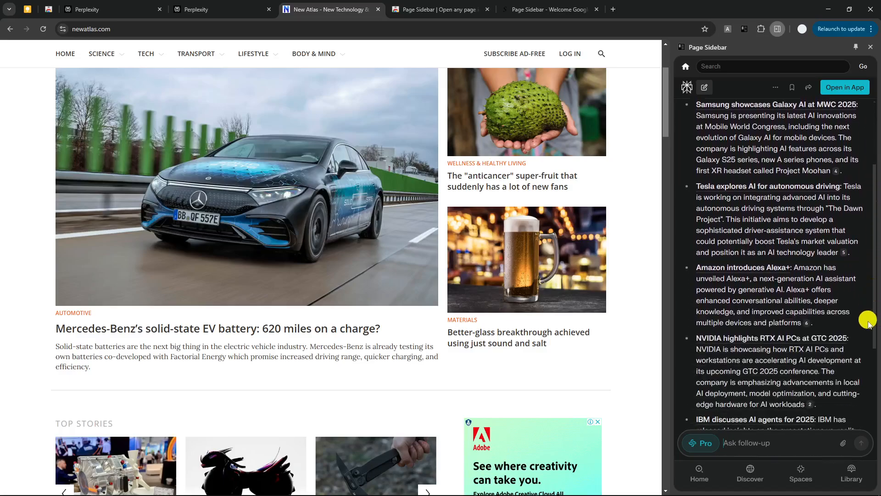
{"action": "scroll", "scroll_direction": "down", "scroll_amount": 3}
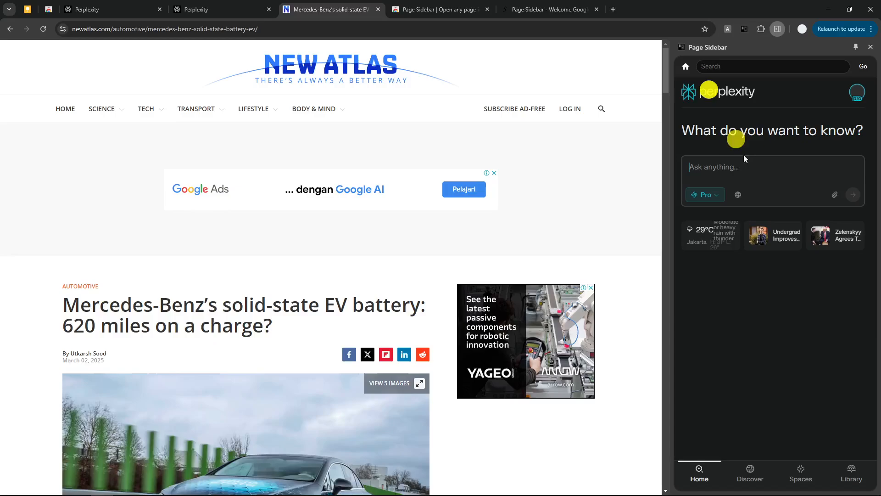
Step: Submit 'Can you summarize this news?' in the sidebar and scroll the 404 apology reply
{"action": "type", "text": "Can you summarize t"}
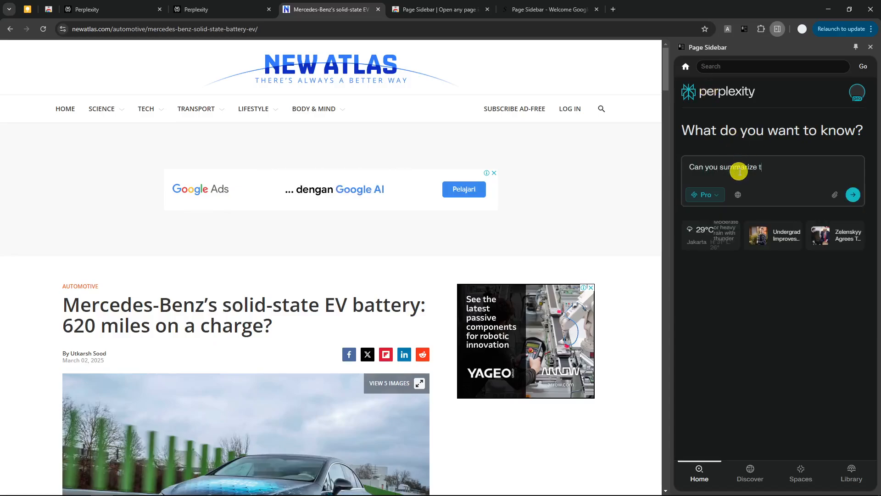
{"action": "type", "text": "his news?"}
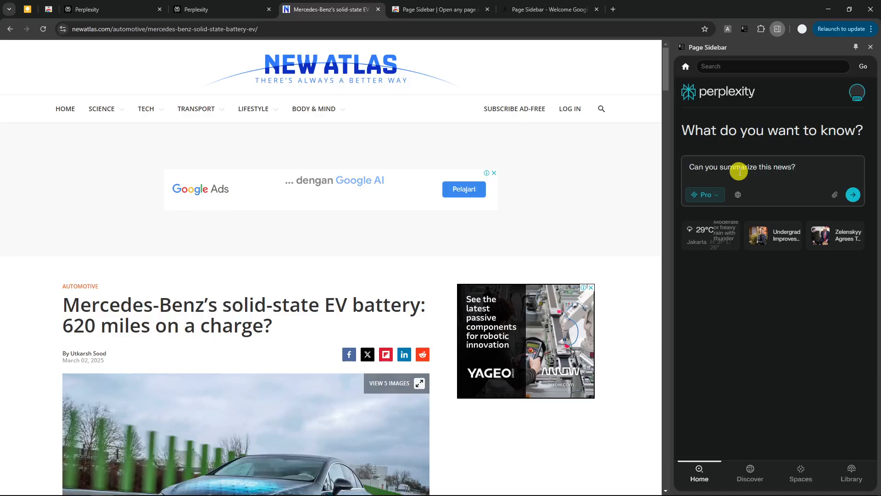
{"action": "left_click", "coordinate": [853, 194]}
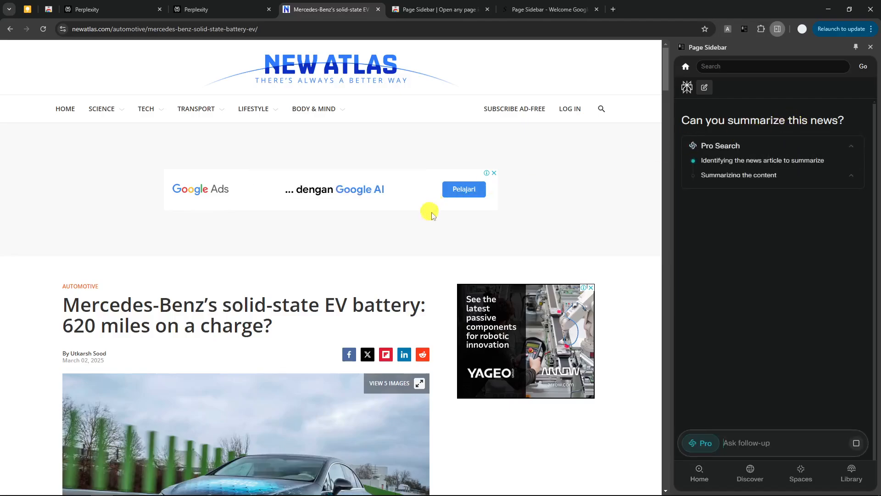
{"action": "scroll", "scroll_direction": "down", "scroll_amount": 3}
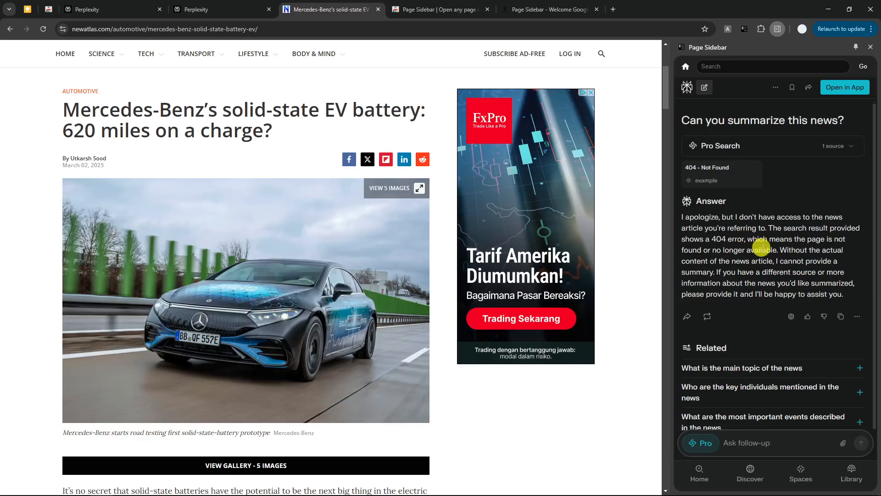
{"action": "mouse_move", "coordinate": [745, 249]}
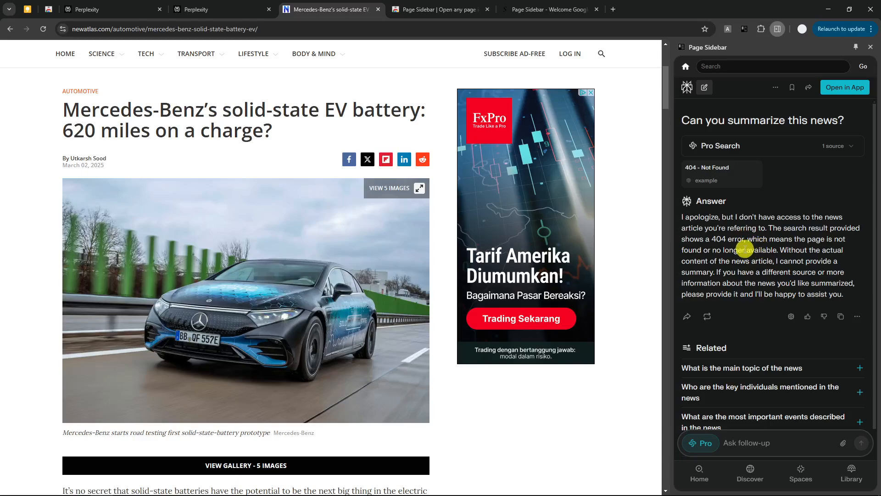
{"action": "mouse_move", "coordinate": [744, 246]}
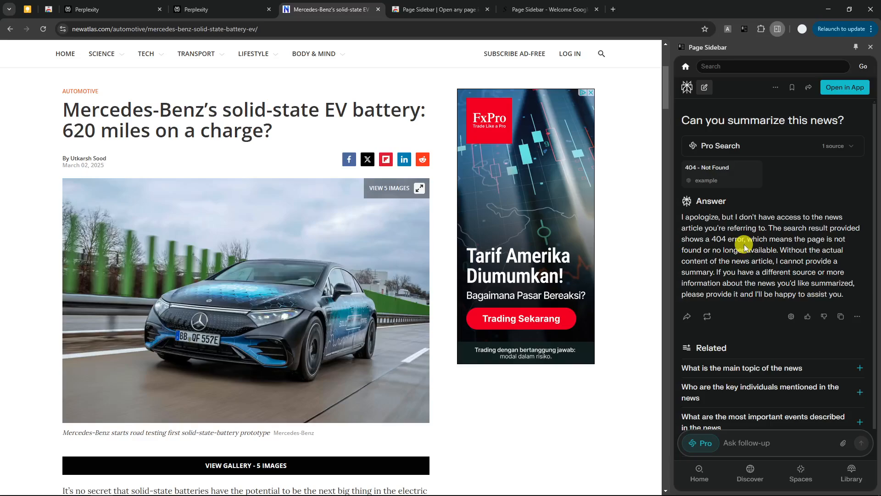
{"action": "mouse_move", "coordinate": [745, 264]}
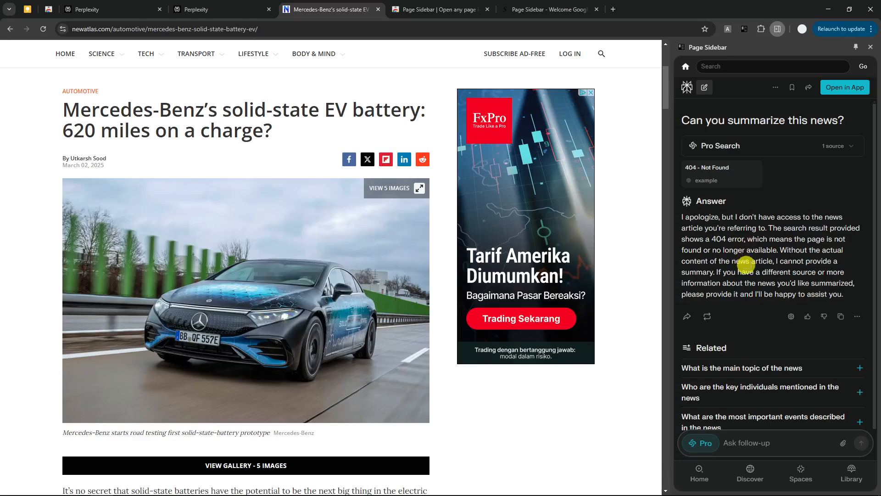
{"action": "mouse_move", "coordinate": [648, 203]}
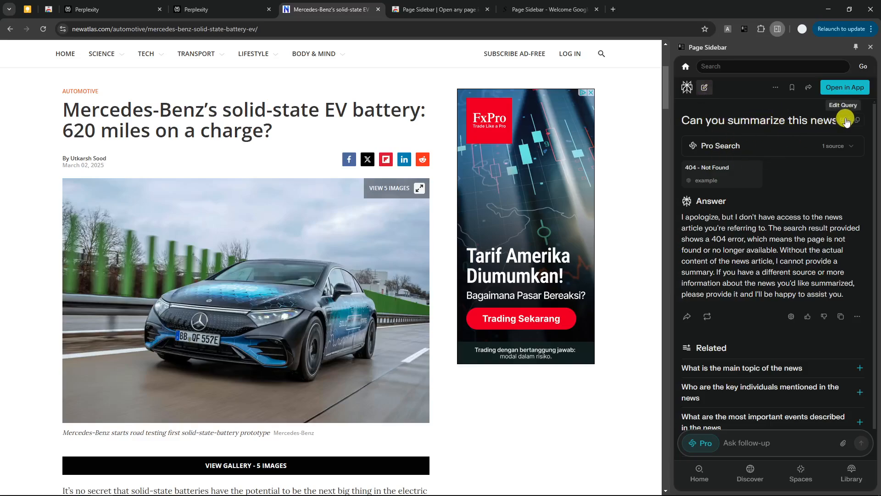
Step: Edit the summary question to include the pasted Mercedes-Benz battery article URL and rerun it
{"action": "left_click", "coordinate": [842, 105]}
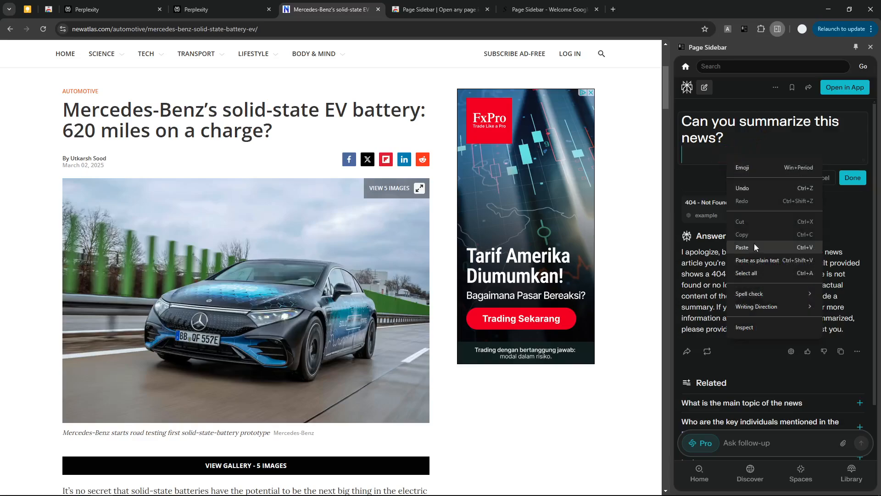
{"action": "left_click", "coordinate": [742, 247]}
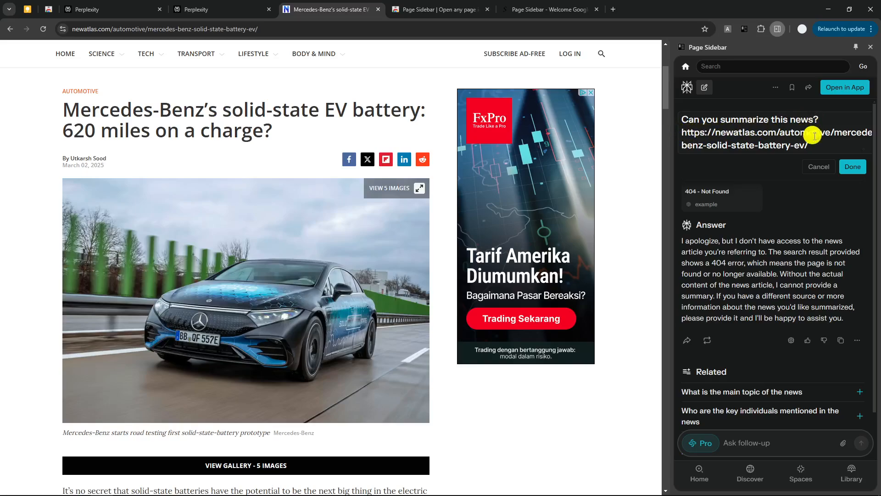
{"action": "left_click", "coordinate": [852, 166]}
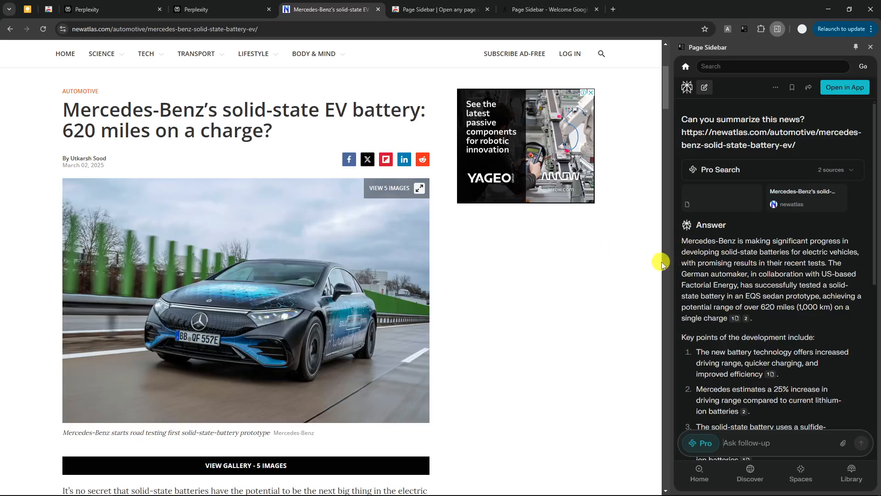
{"action": "mouse_move", "coordinate": [671, 263]}
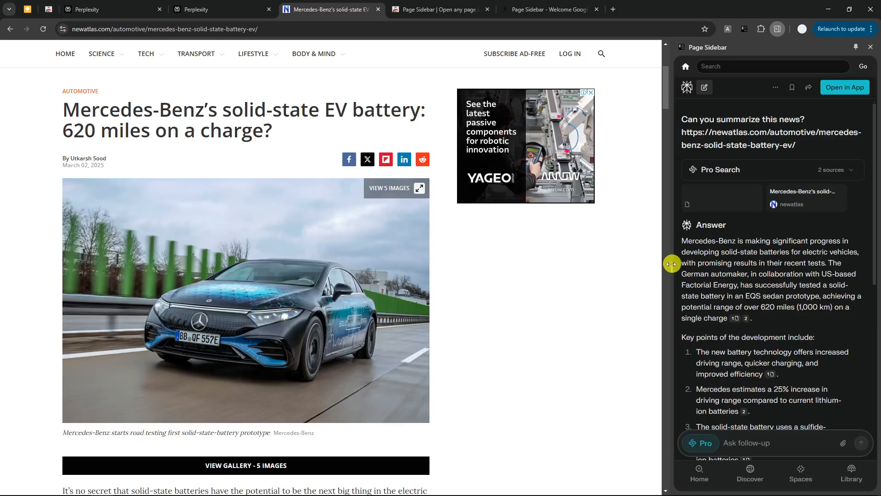
{"action": "mouse_move", "coordinate": [518, 245]}
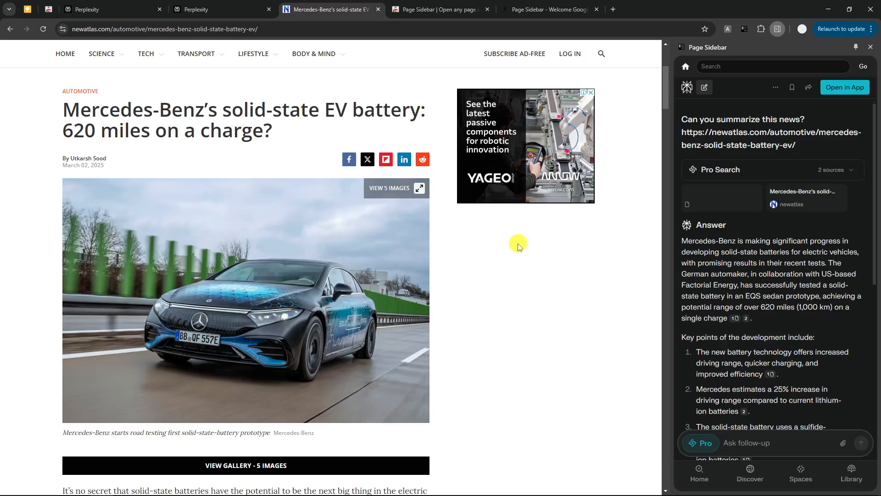
{"action": "mouse_move", "coordinate": [511, 242]}
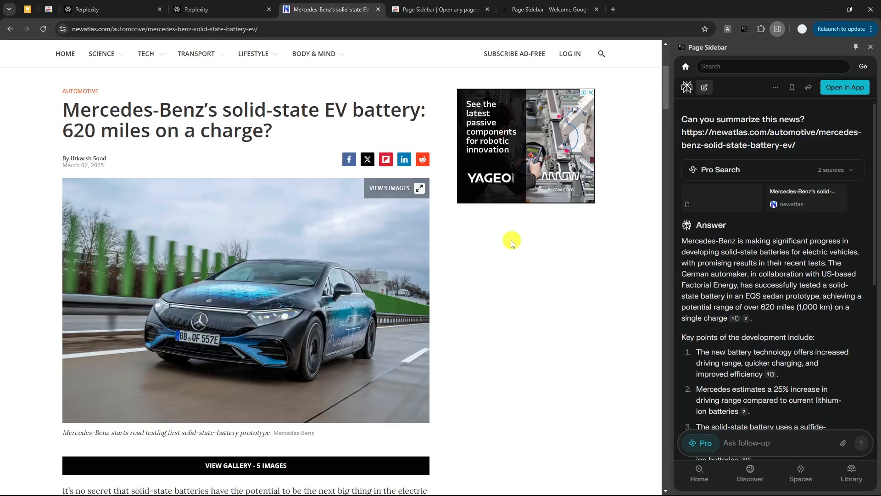